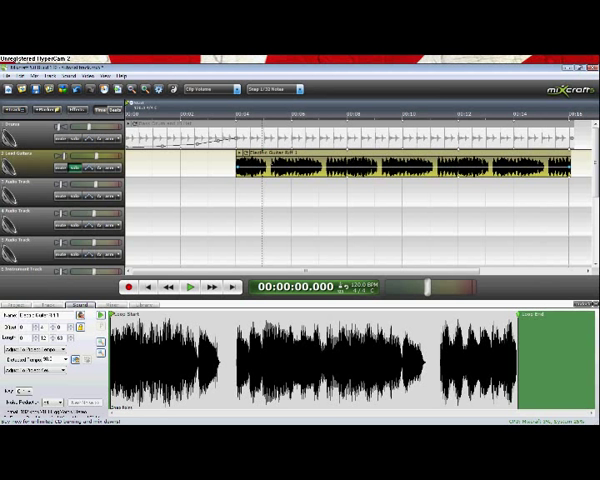
Place the playhead at the start of the Electric Guitar Riff 1 clip.
click(189, 286)
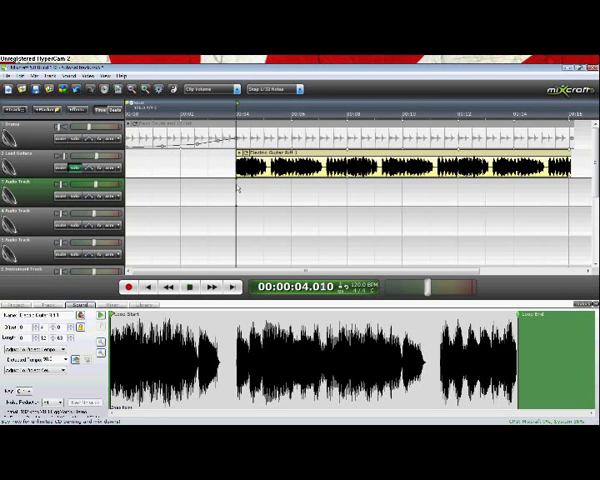
click(198, 286)
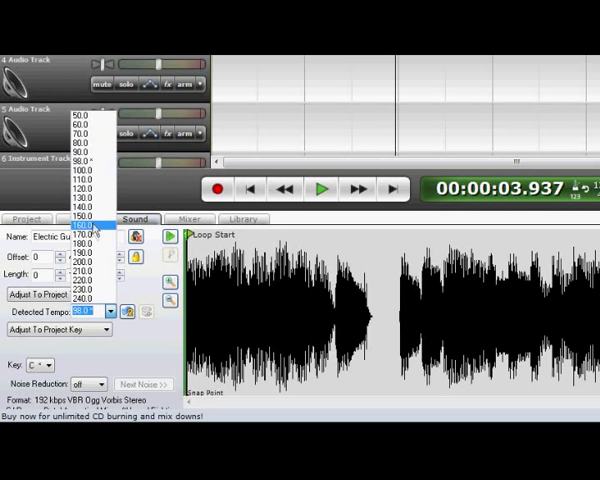
Audition the riff at detected tempos 150 and 220, then set it back to 98.0.
click(100, 211)
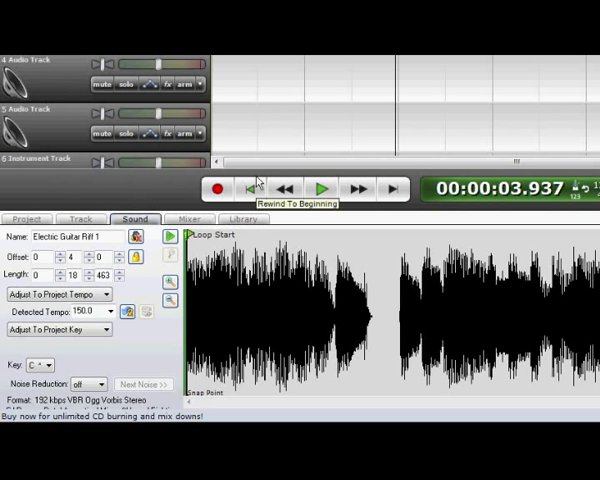
click(320, 188)
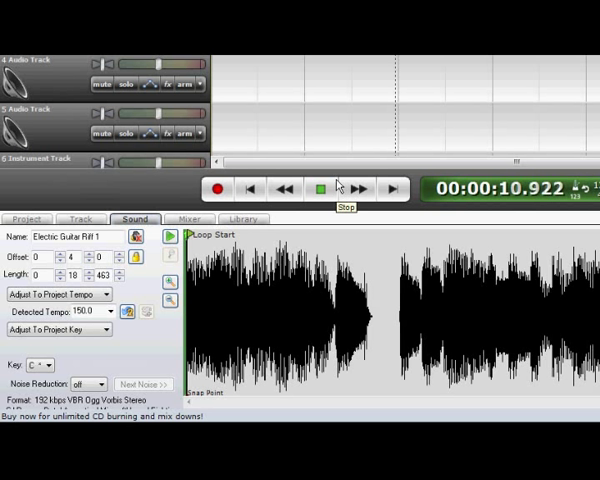
click(319, 189)
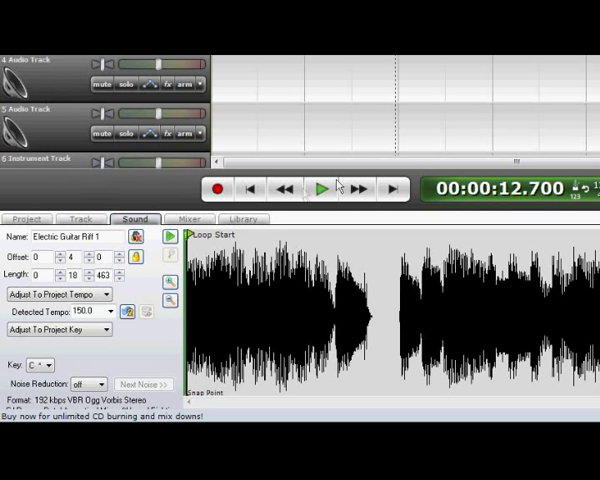
click(127, 313)
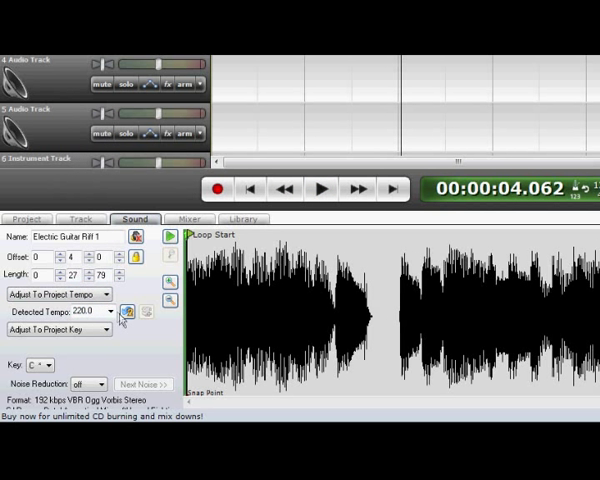
click(113, 312)
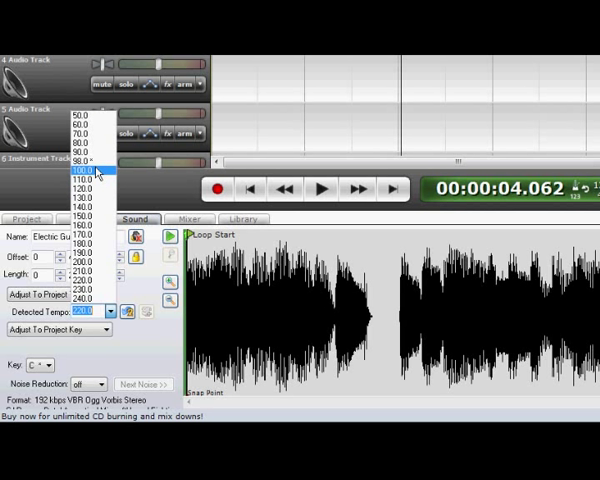
mouse_move(90, 163)
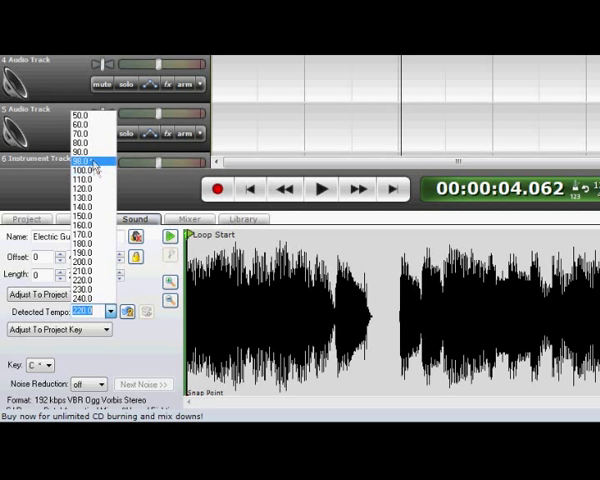
click(88, 161)
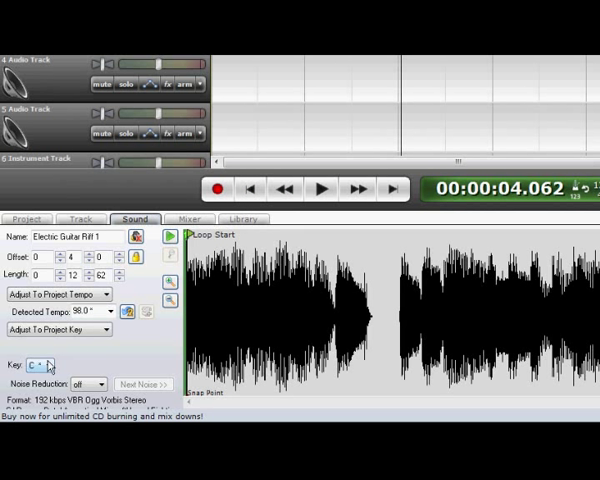
Raise the riff's key to C# and listen to it.
click(52, 364)
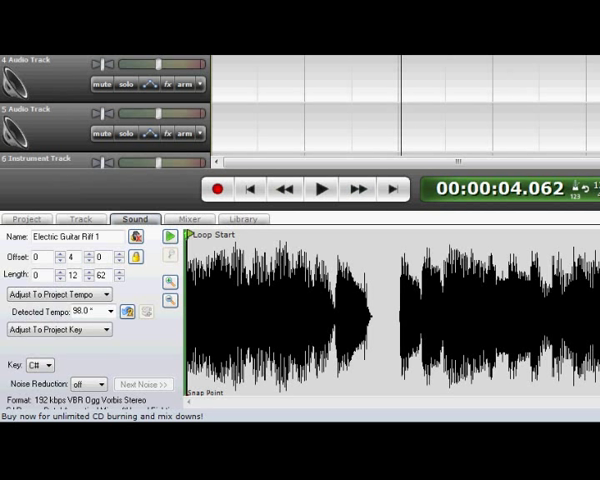
click(318, 188)
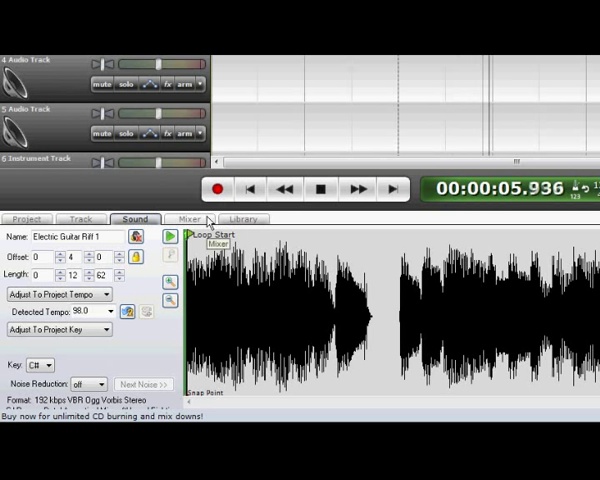
click(318, 189)
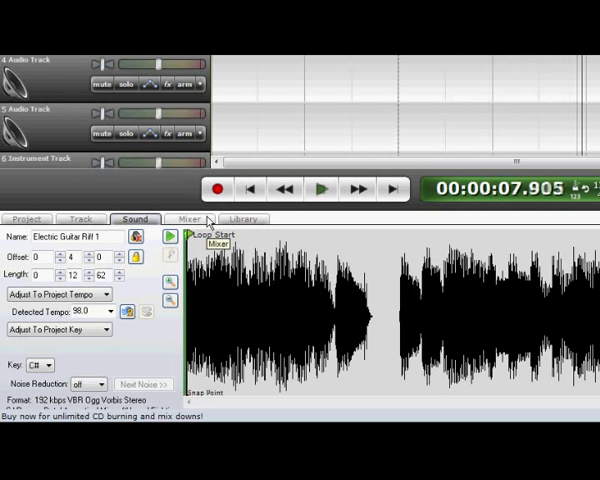
Play the riff in C for comparison, then return it to C#.
click(42, 364)
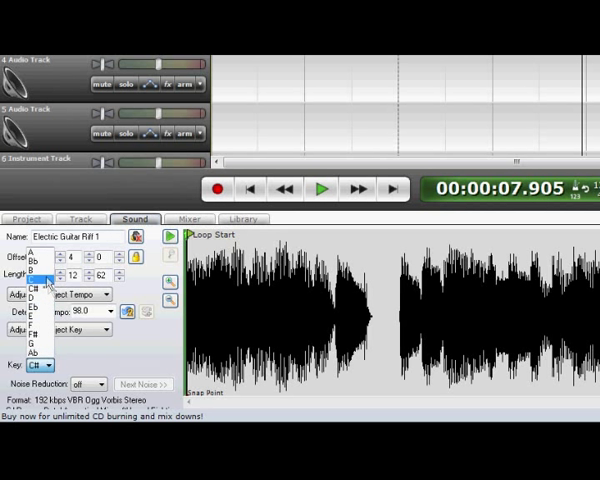
click(35, 277)
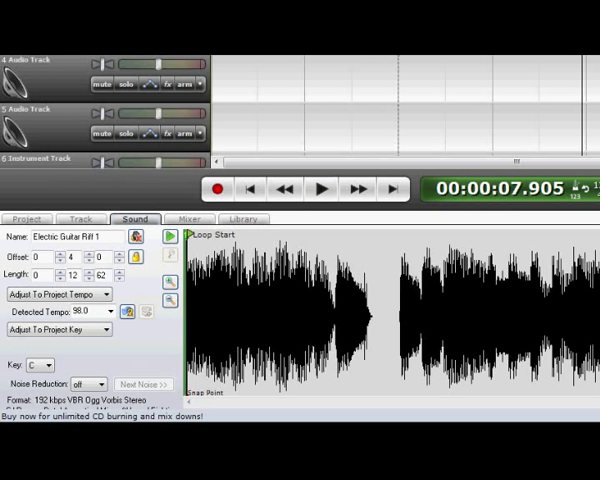
click(318, 188)
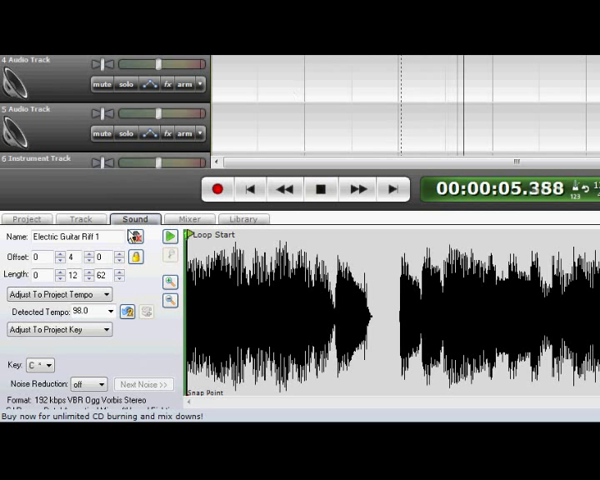
click(38, 364)
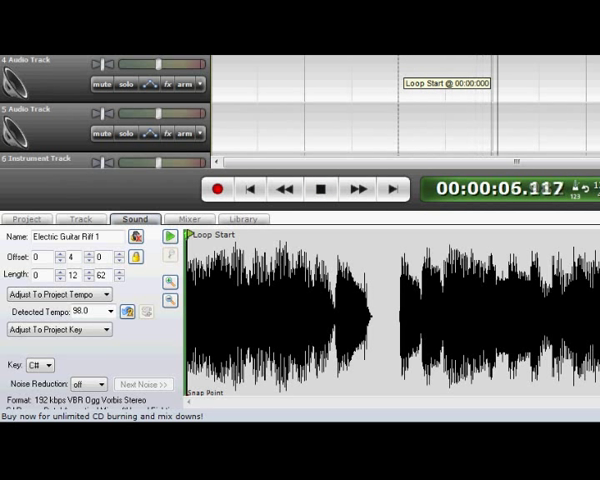
click(320, 190)
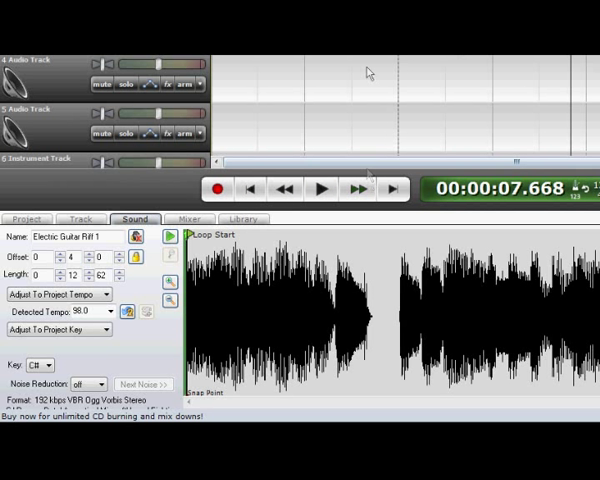
mouse_move(105, 355)
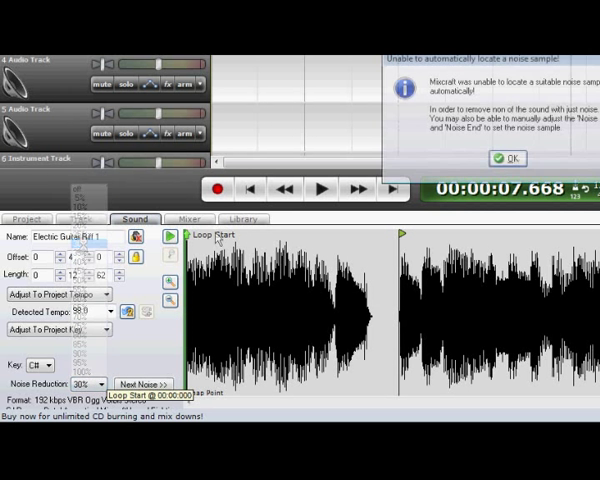
Confirm the noise sample warning for 35% noise reduction and play the riff back.
click(507, 158)
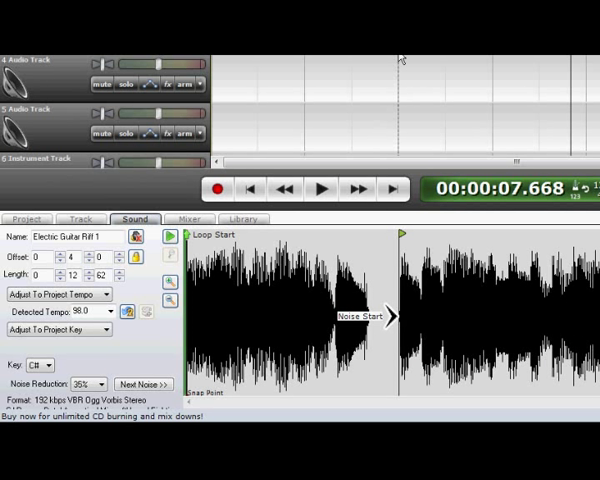
click(319, 188)
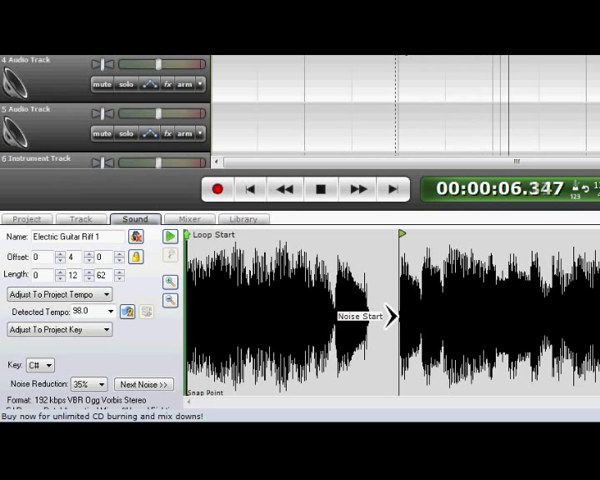
click(320, 188)
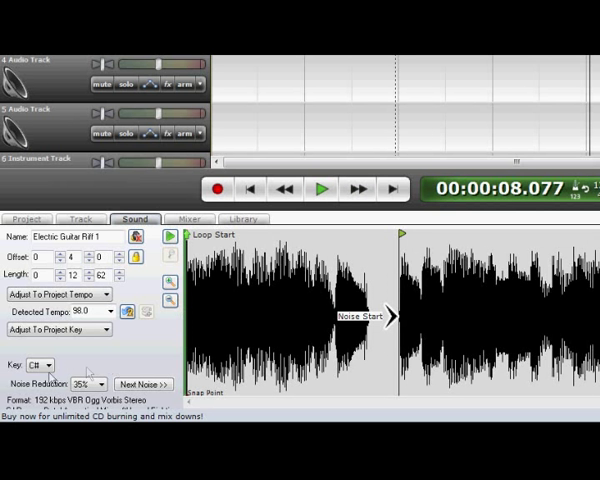
click(98, 384)
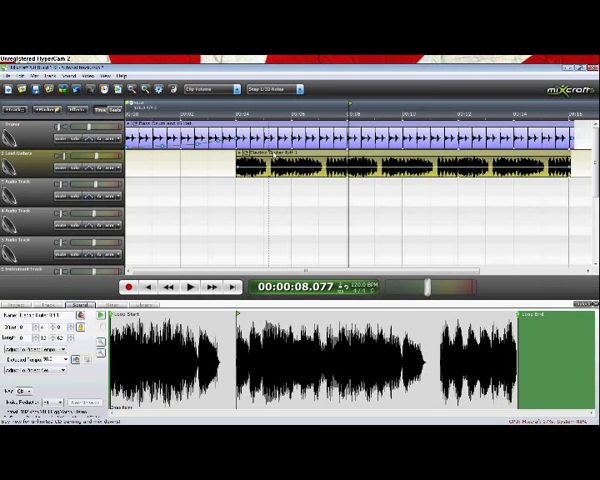
Bring up the context menu on the Electric Guitar Riff 1 clip.
right_click(300, 160)
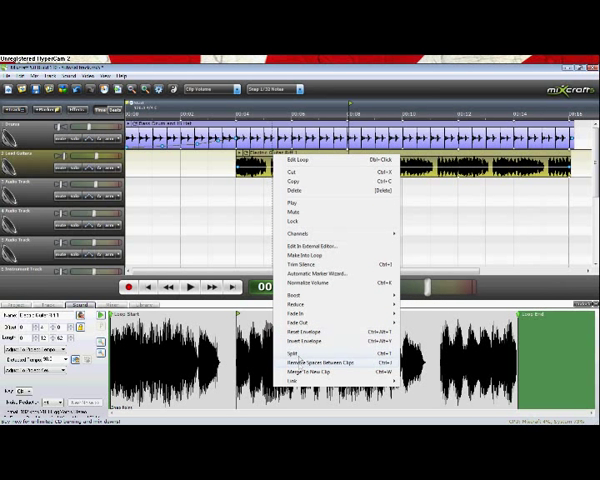
mouse_move(308, 288)
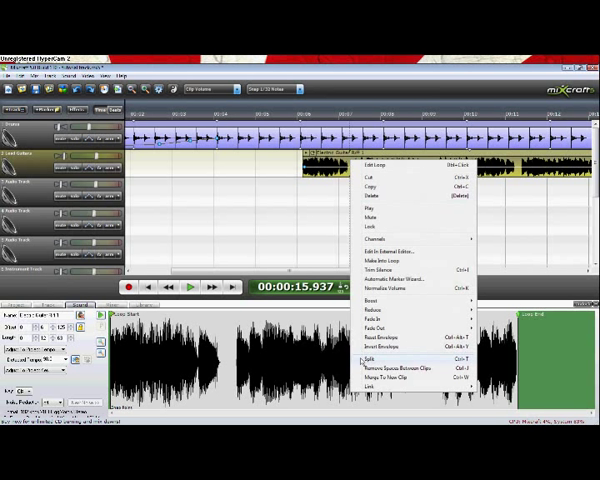
Split the riff at the playhead and drag the cut piece left on Lead Guitar.
click(366, 358)
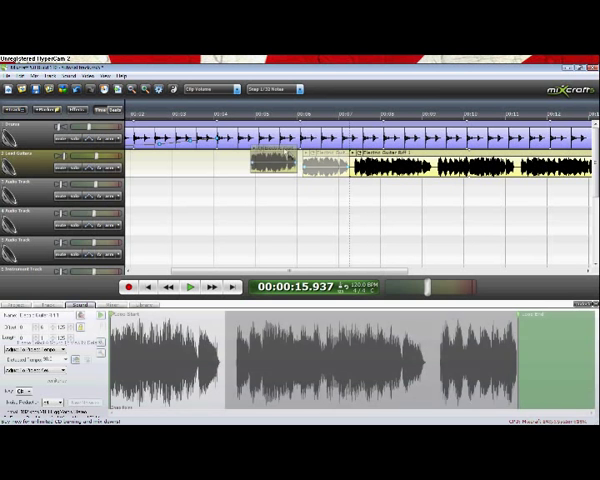
drag(295, 167, 240, 167)
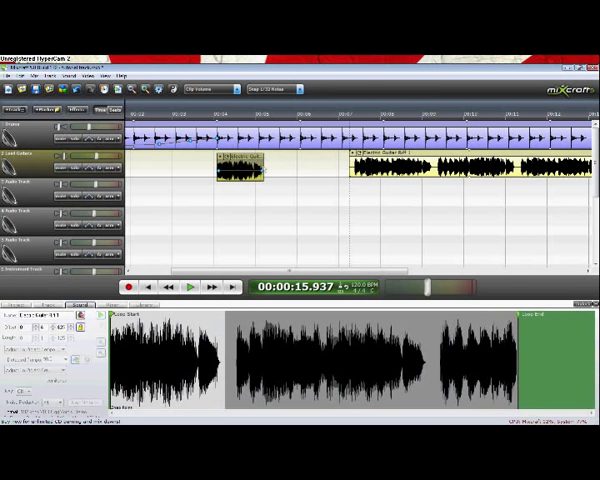